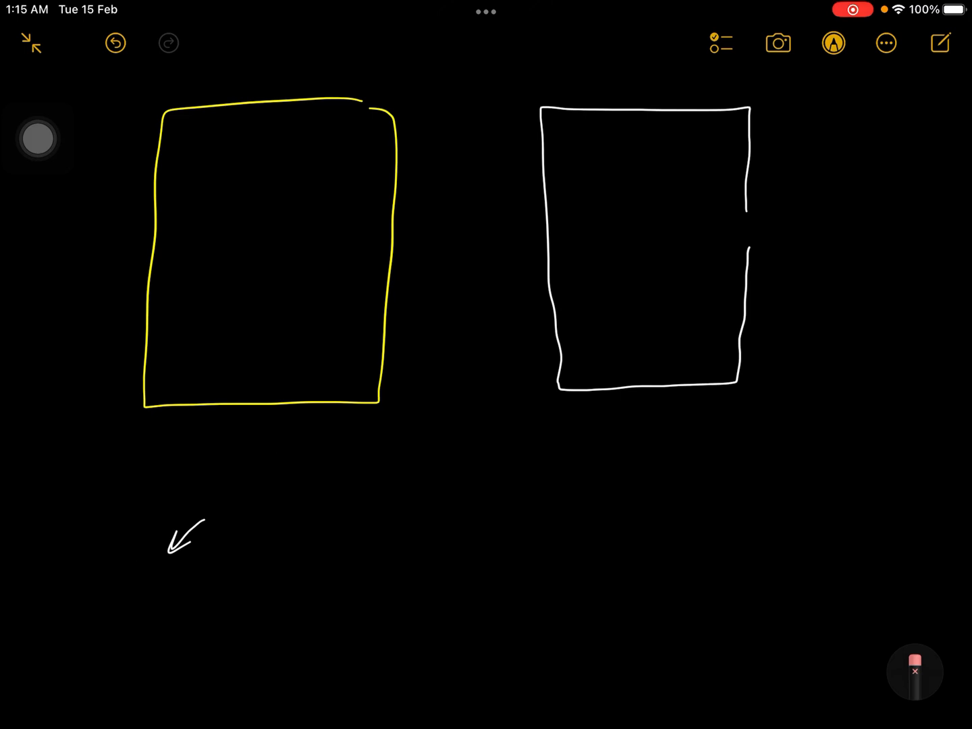
- Switch to the pen with green ink and scribble crosses, ticks and circled checks
{"action": "left_click", "coordinate": [914, 671]}
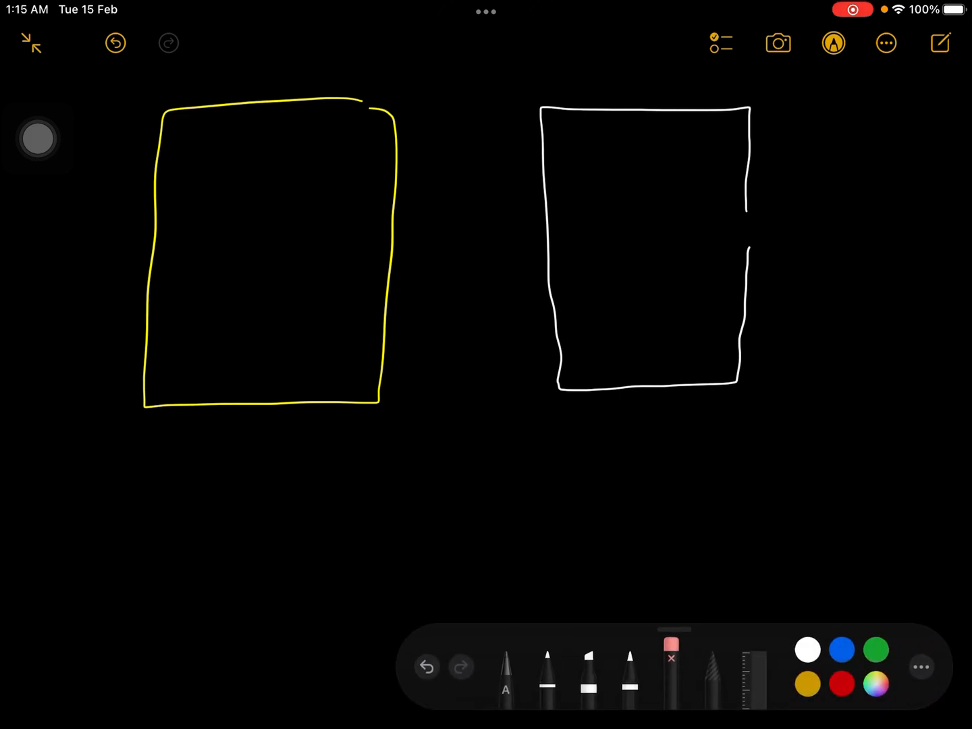
{"action": "left_click", "coordinate": [547, 668]}
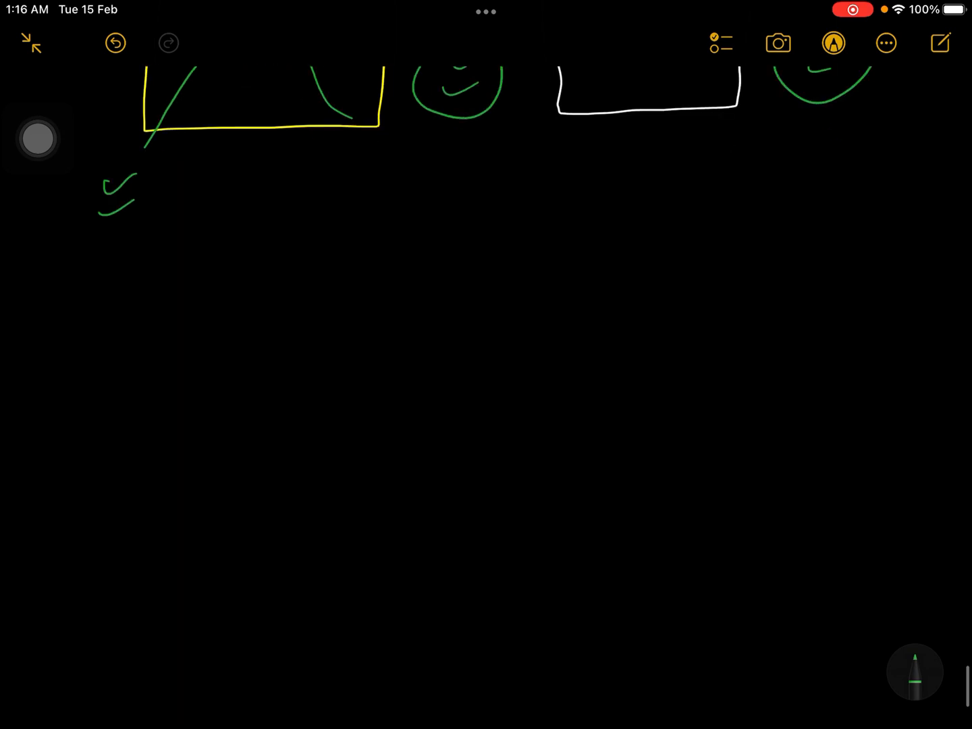
- Switch the ink to white and draw a circled tick at the lower right
{"action": "left_click", "coordinate": [914, 672]}
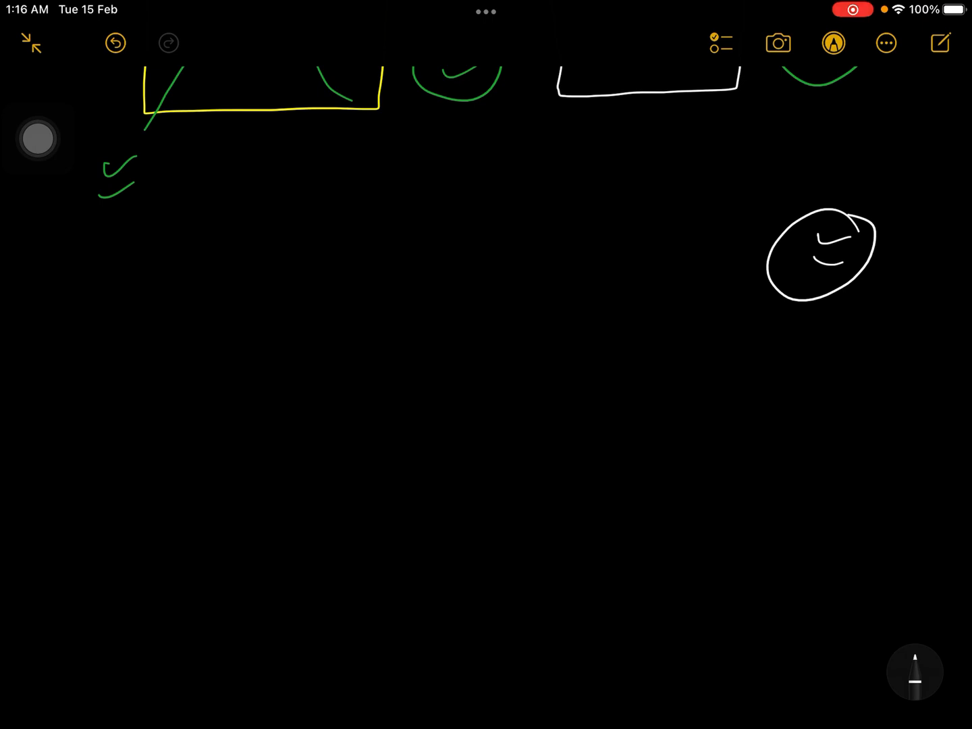
{"action": "scroll", "scroll_direction": "down", "scroll_amount": 3}
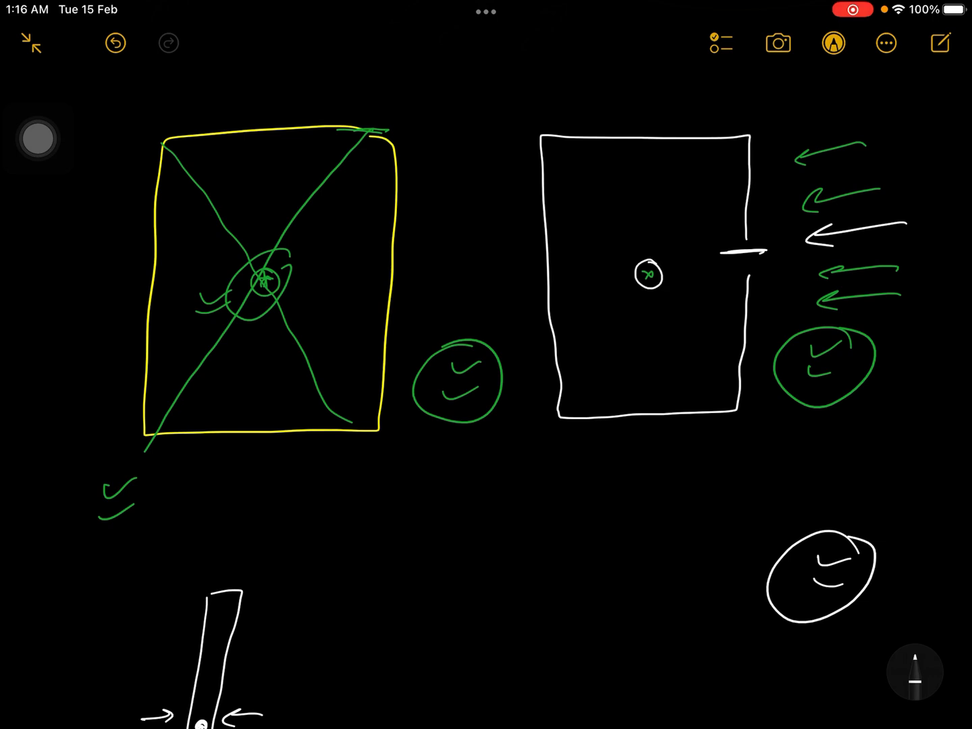
- Scroll down and sketch the white pulley contraption and the blob enclosing circles
{"action": "scroll", "scroll_direction": "down", "scroll_amount": 3}
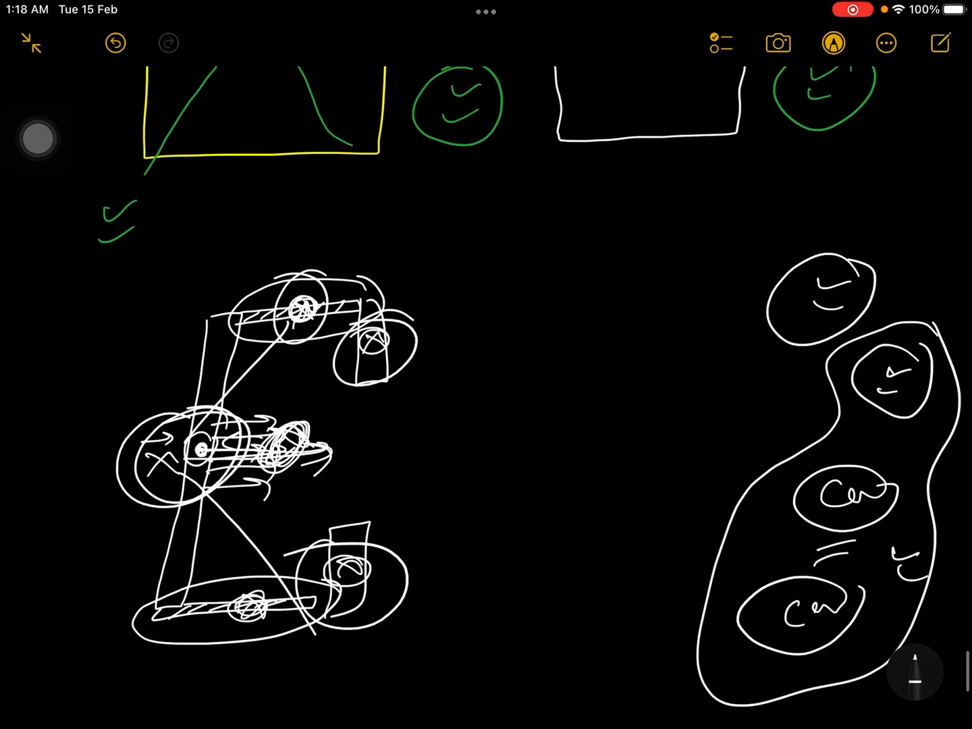
- Scroll down and draw a tall rectangle with arrows among white circled ticks
{"action": "scroll", "scroll_direction": "down", "scroll_amount": 3}
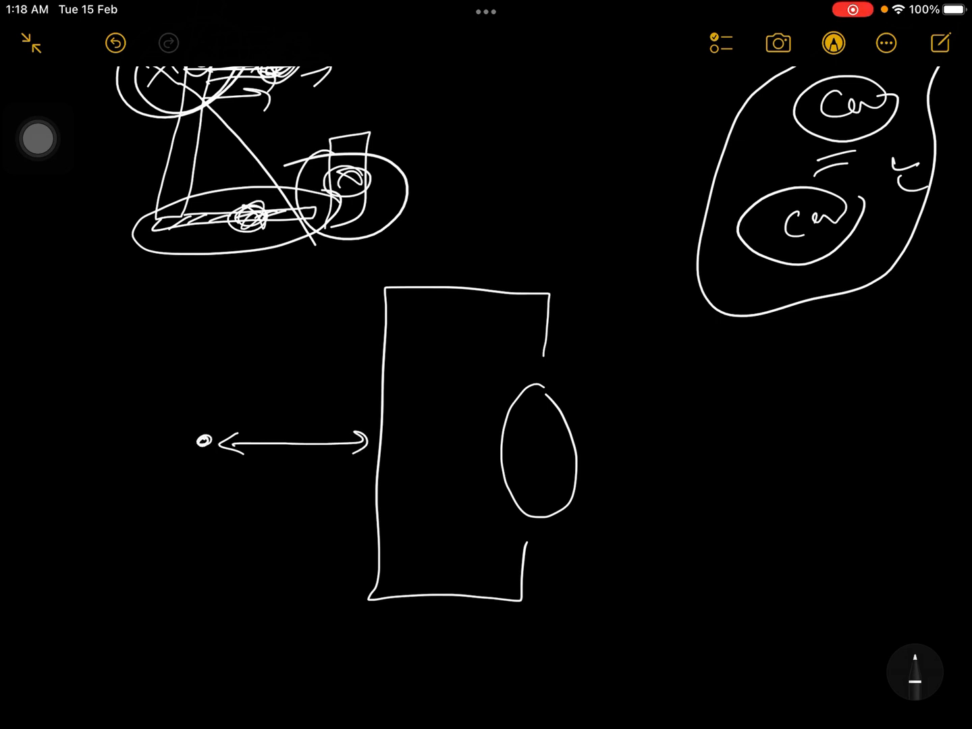
{"action": "left_click", "coordinate": [198, 526]}
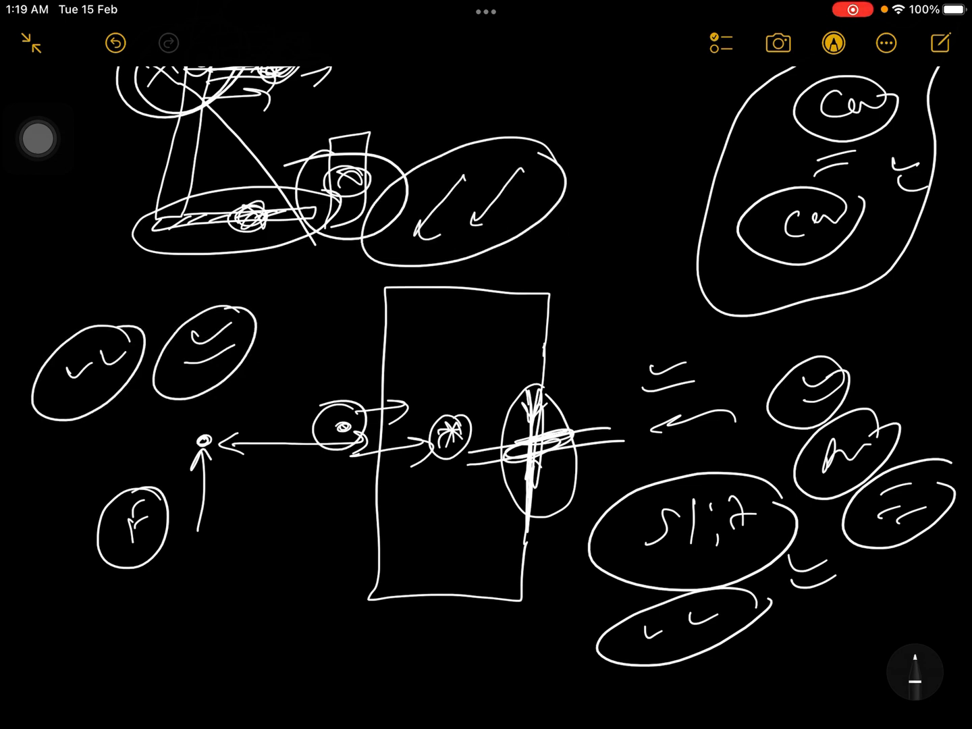
{"action": "scroll", "scroll_direction": "down", "scroll_amount": 3}
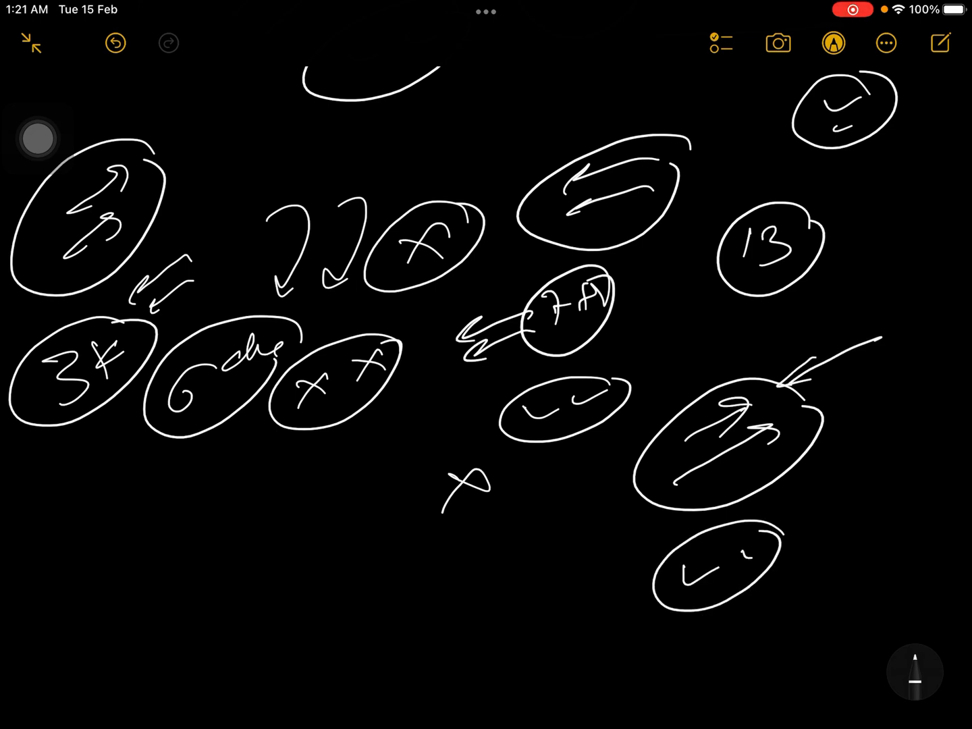
- Draw long lines across the lower left, plus ticks, crosses and circled '3X' and '40+'
{"action": "scroll", "scroll_direction": "up", "scroll_amount": 3}
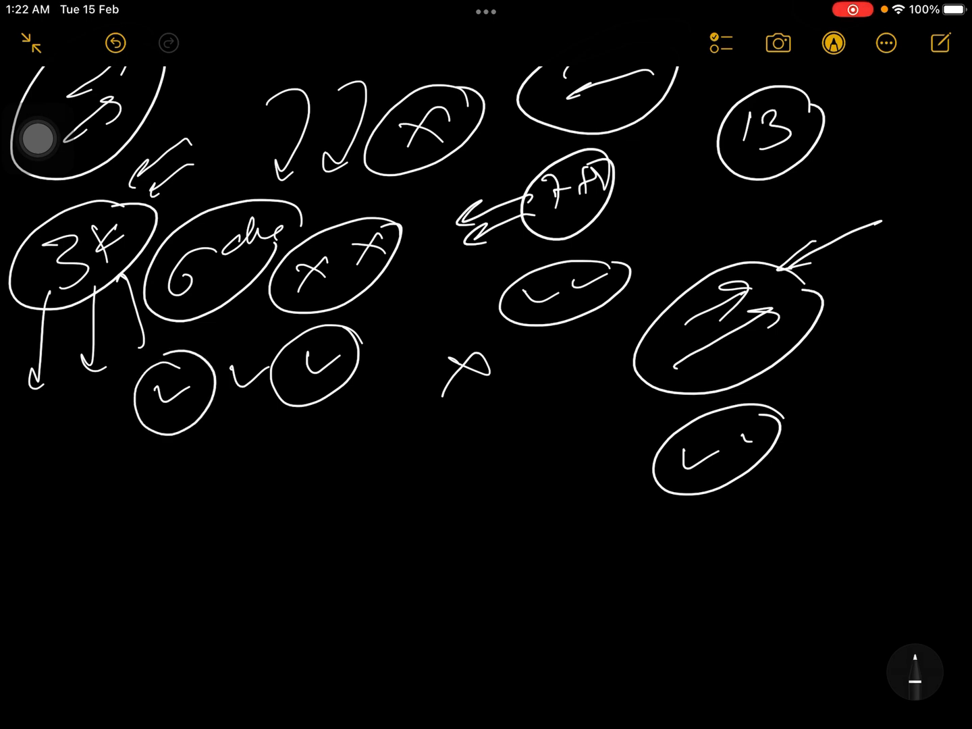
{"action": "left_click_drag", "start_coordinate": [91, 513], "coordinate": [385, 449]}
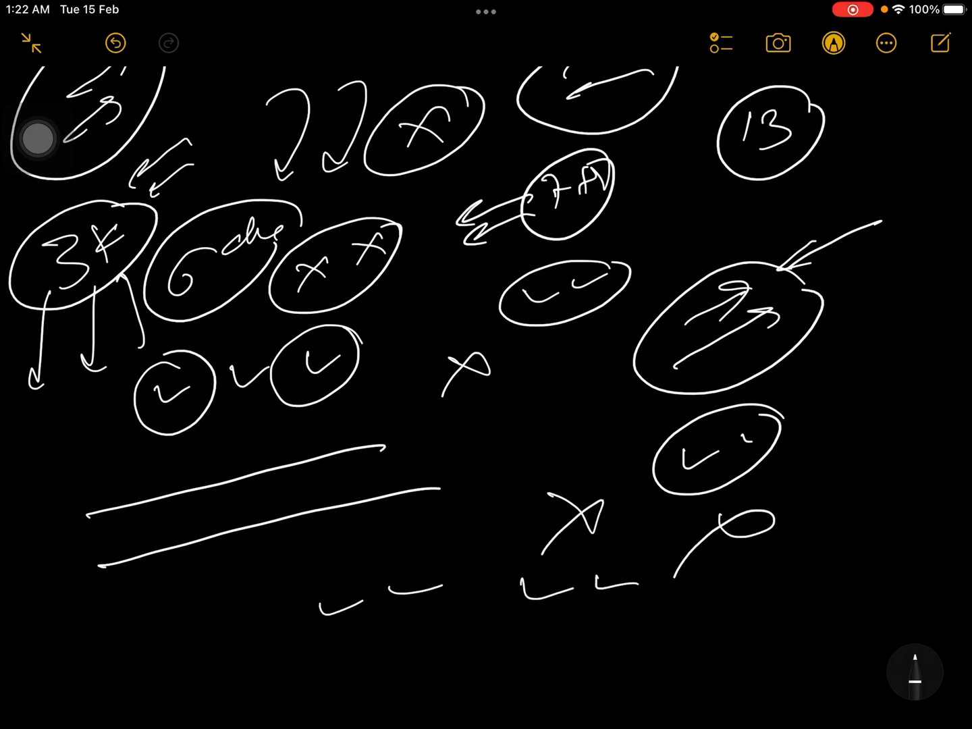
{"action": "scroll", "scroll_direction": "down", "scroll_amount": 3}
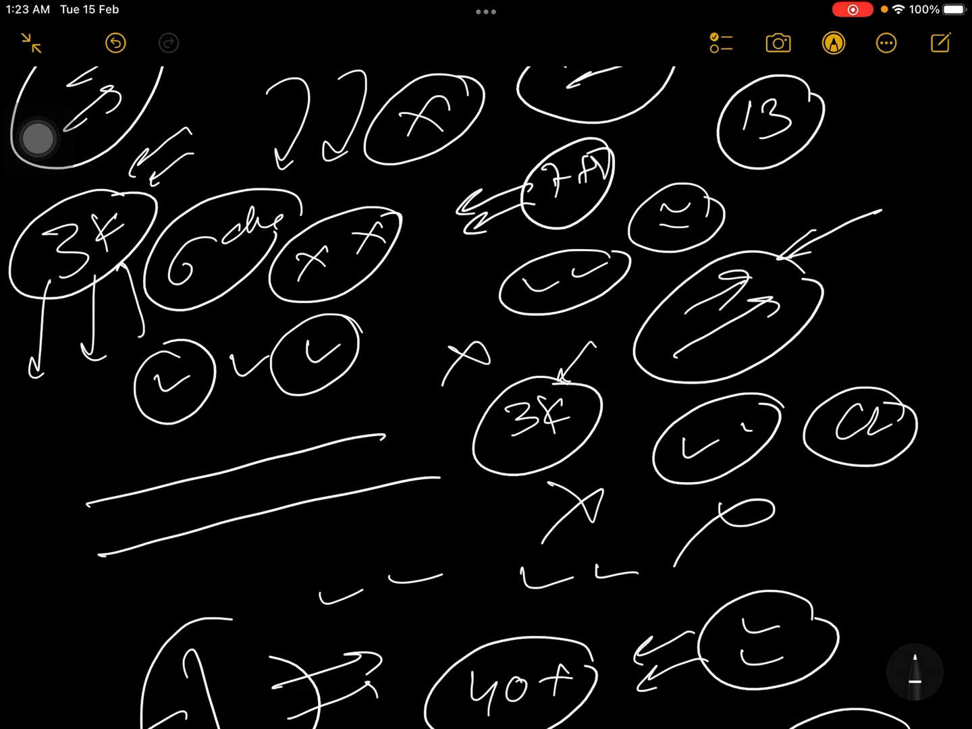
- Draw a large oval enclosing circles, more circled ticks and two diagonal lines
{"action": "scroll", "scroll_direction": "down", "scroll_amount": 3}
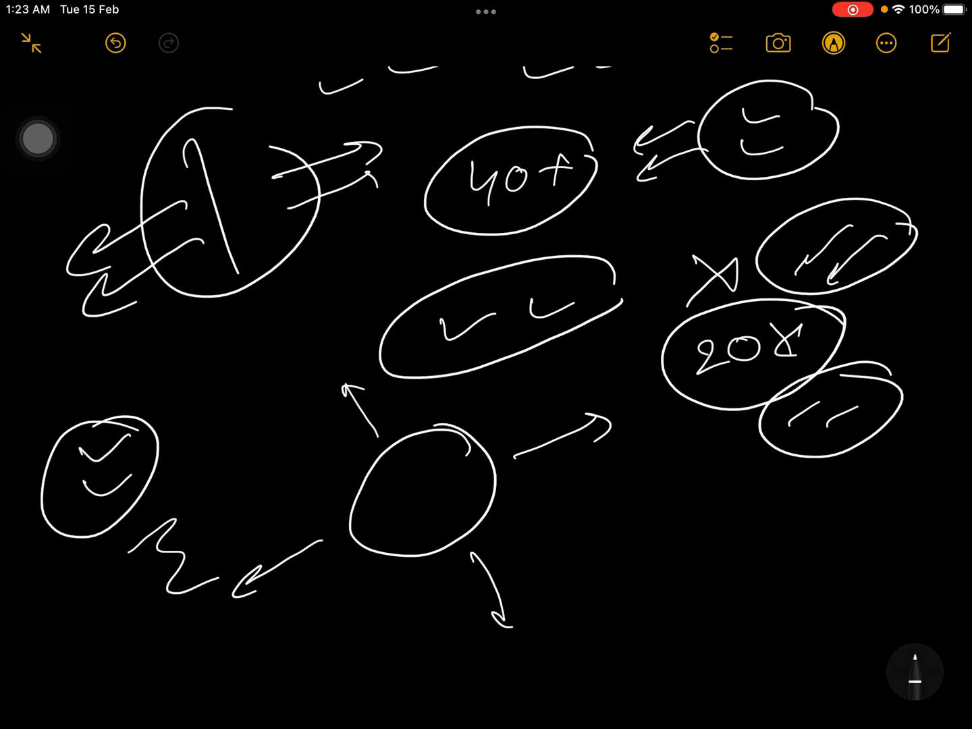
{"action": "scroll", "scroll_direction": "down", "scroll_amount": 3}
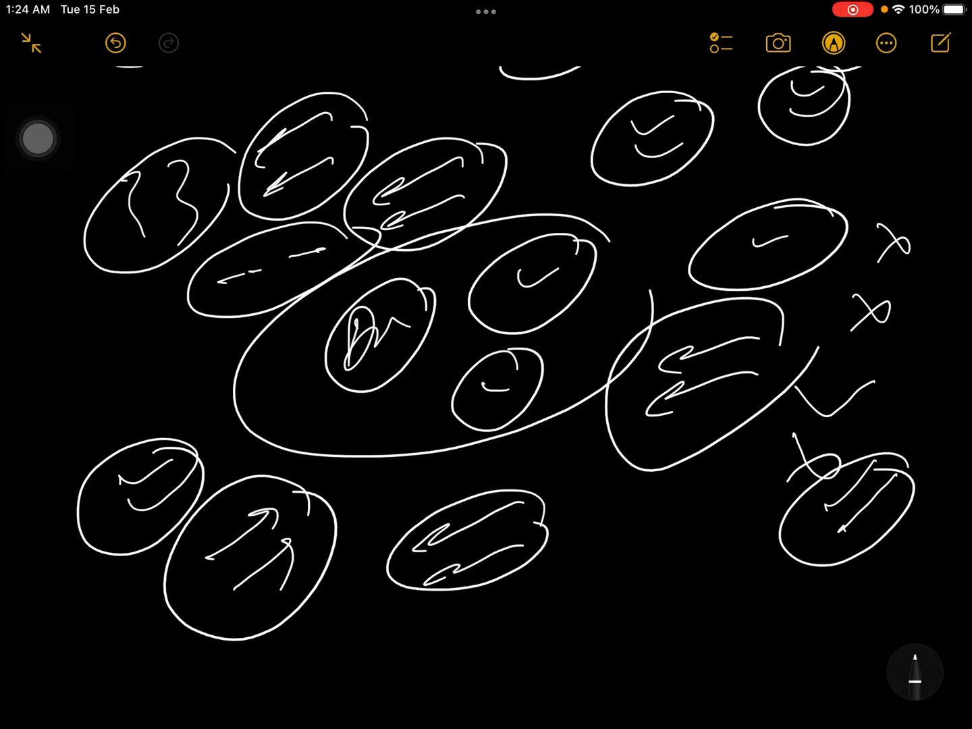
{"action": "scroll", "scroll_direction": "down", "scroll_amount": 3}
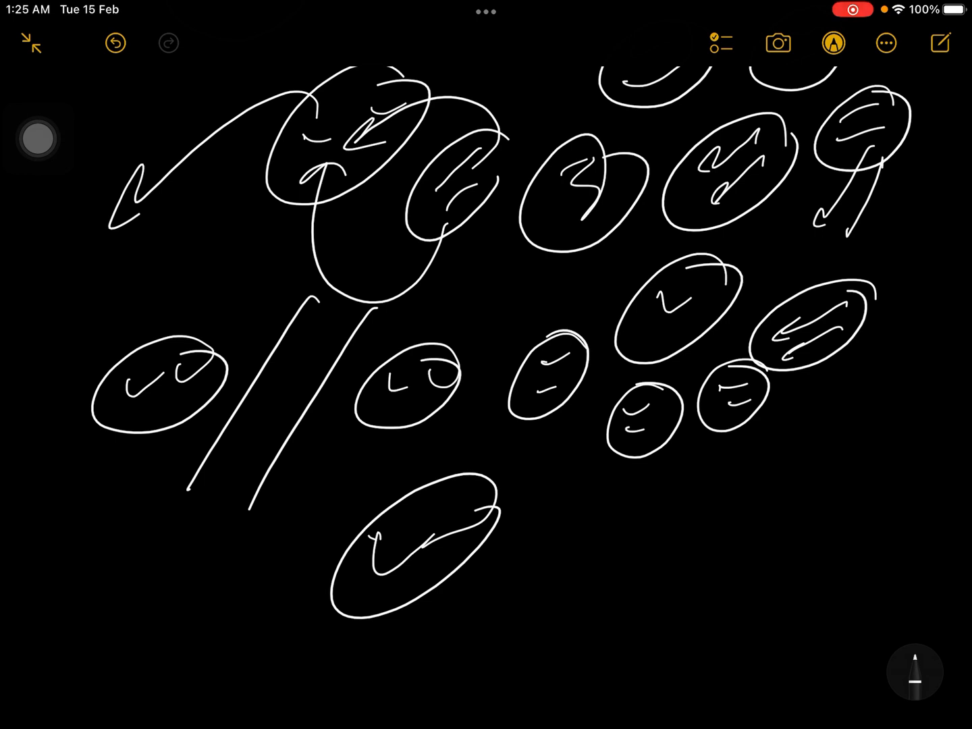
- Add circled scribbles left of the large oval and a circled '31' beneath it
{"action": "scroll", "scroll_direction": "down", "scroll_amount": 3}
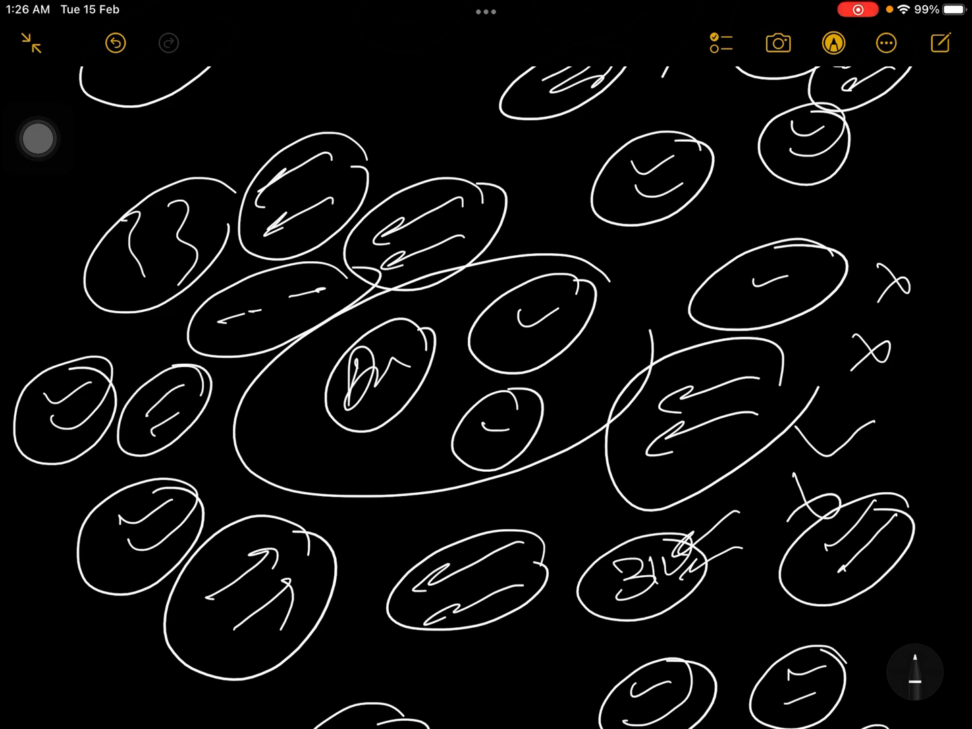
- Draw two kite-shaped arrows and a large oval around small circles and ticks
{"action": "left_click", "coordinate": [115, 43]}
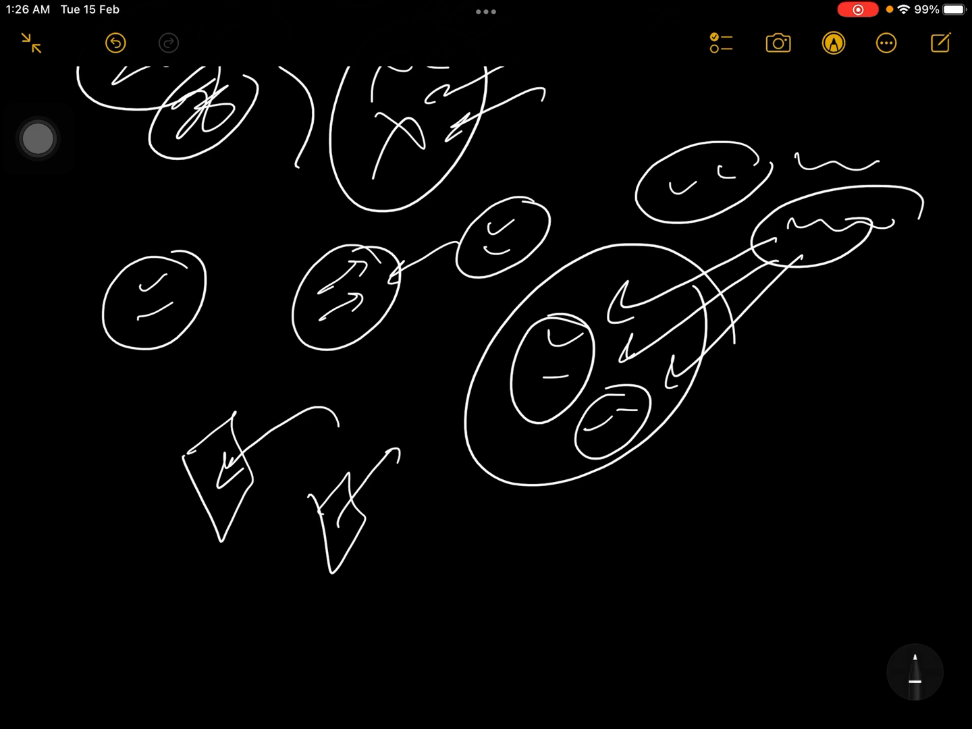
{"action": "left_click", "coordinate": [115, 44]}
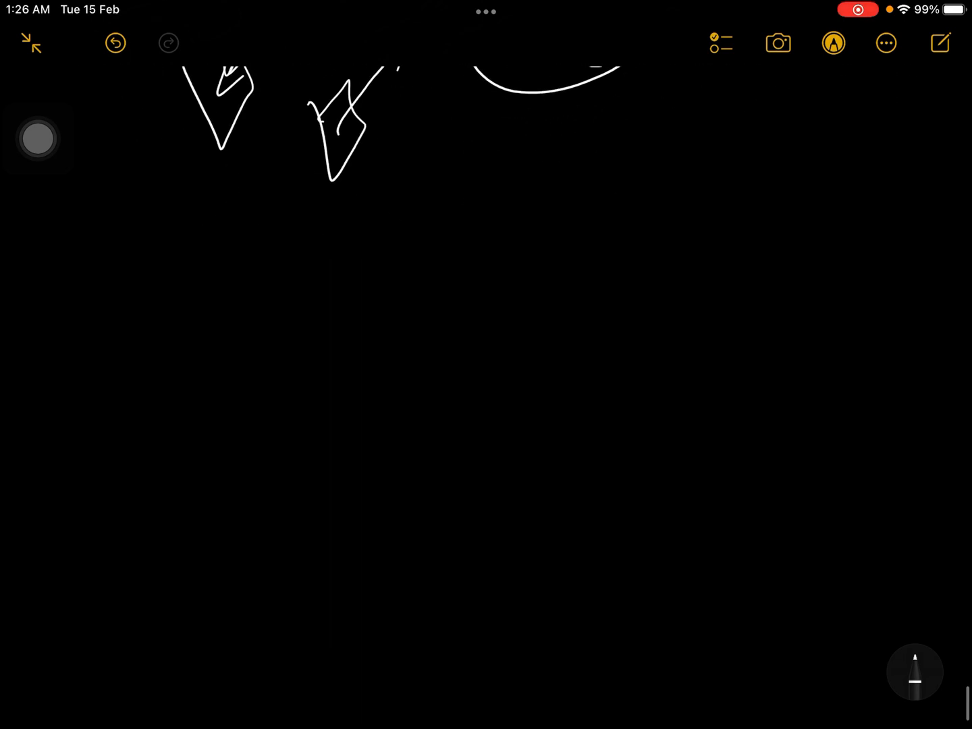